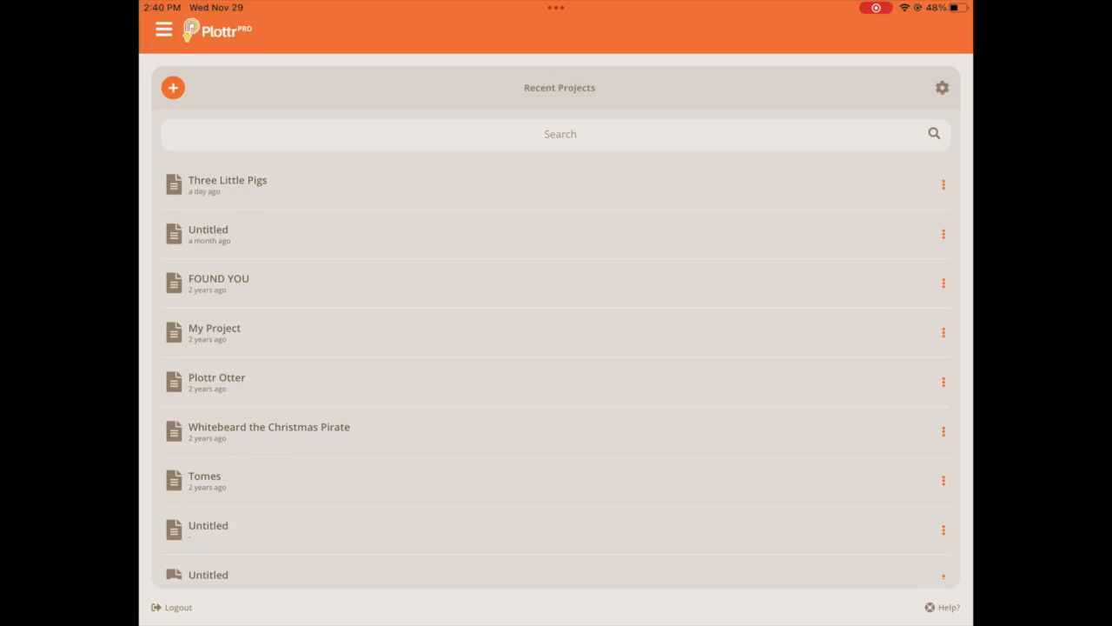
Switch Plottr to the dark theme from the side panel's 'Switch to Dark Theme' option
left_click(160, 34)
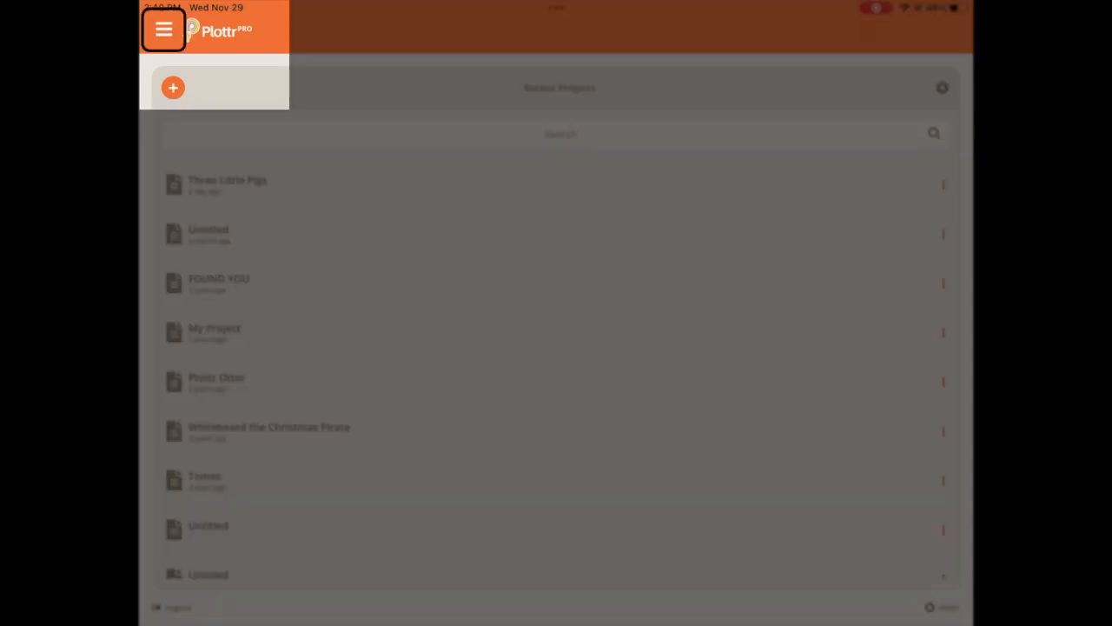
left_click(160, 31)
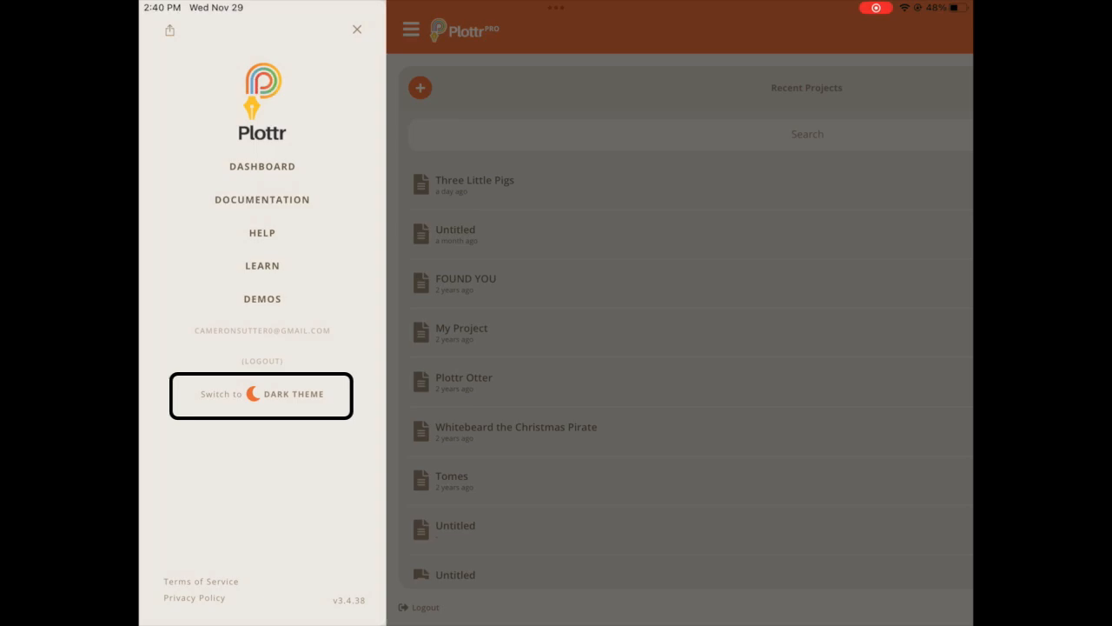
left_click(261, 395)
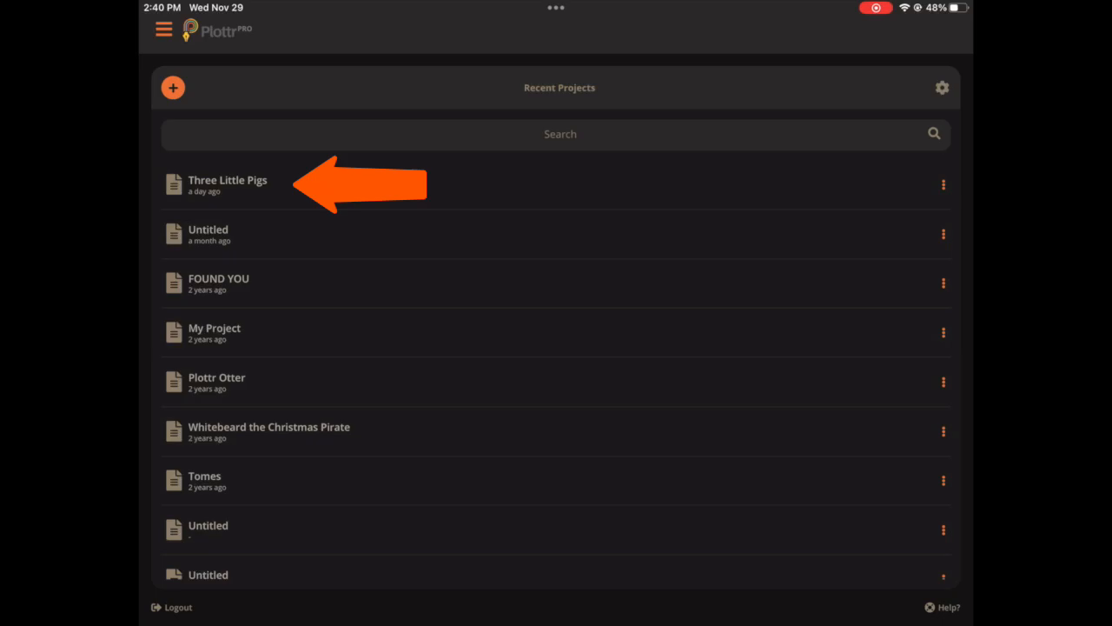
Open the Three Little Pigs project and view Chapter 2 in its outline
left_click(226, 184)
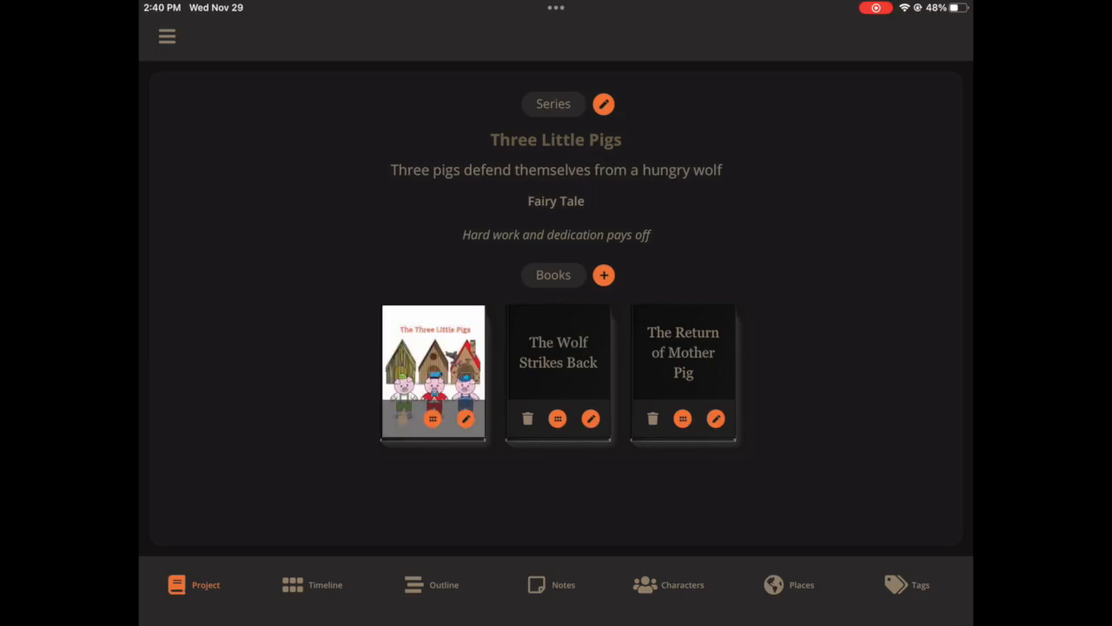
left_click(412, 584)
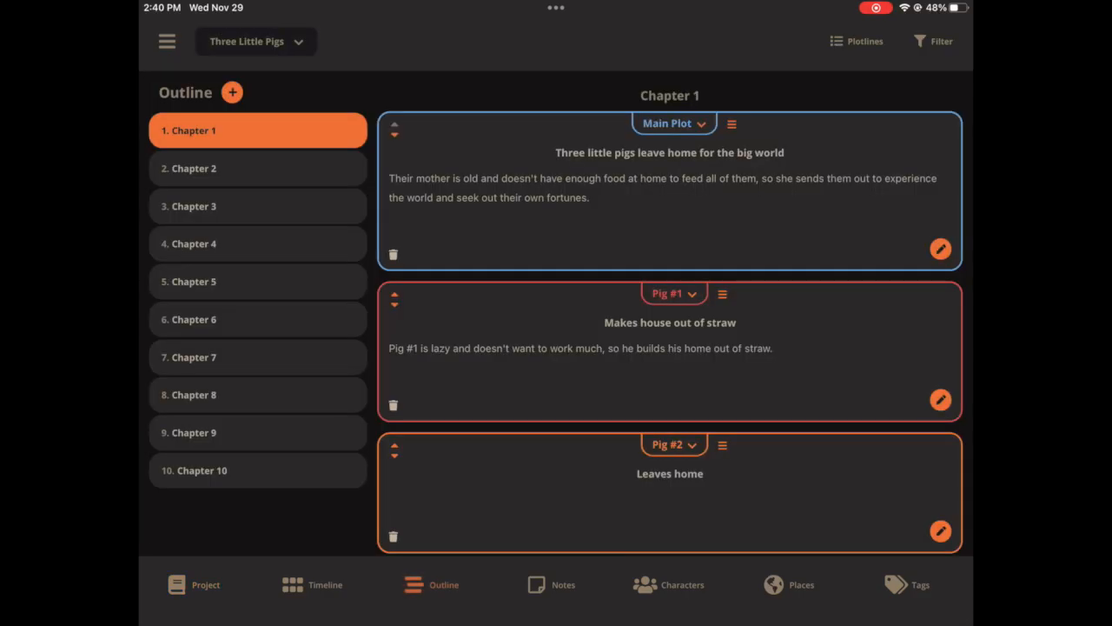
left_click(257, 167)
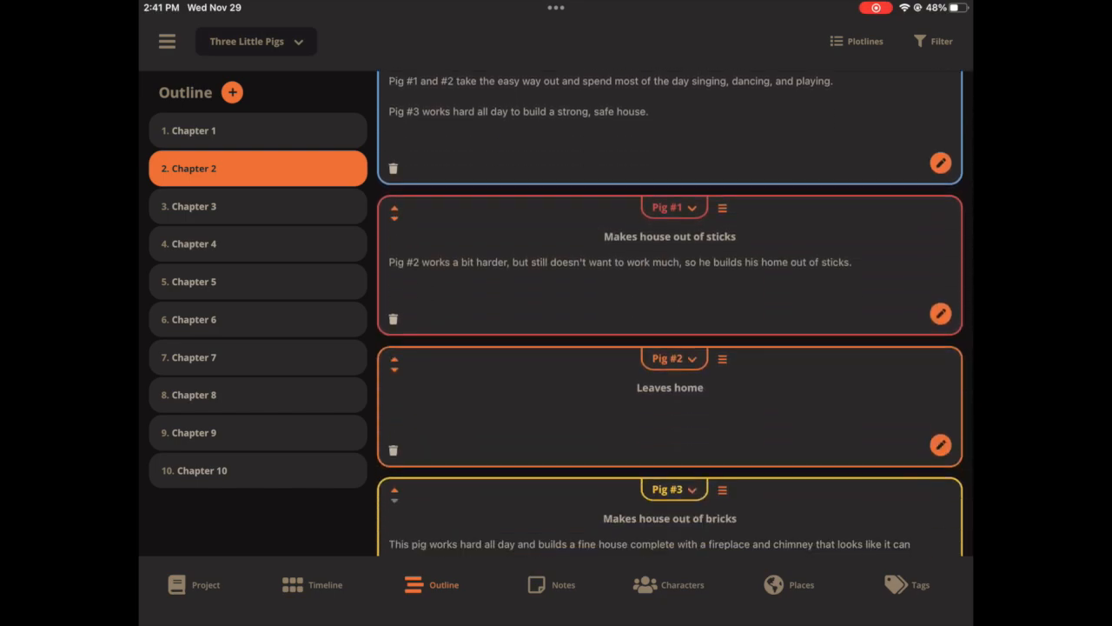
Visit the Notes, Characters, Places and Tags sections, ending on the scene timeline
left_click(537, 584)
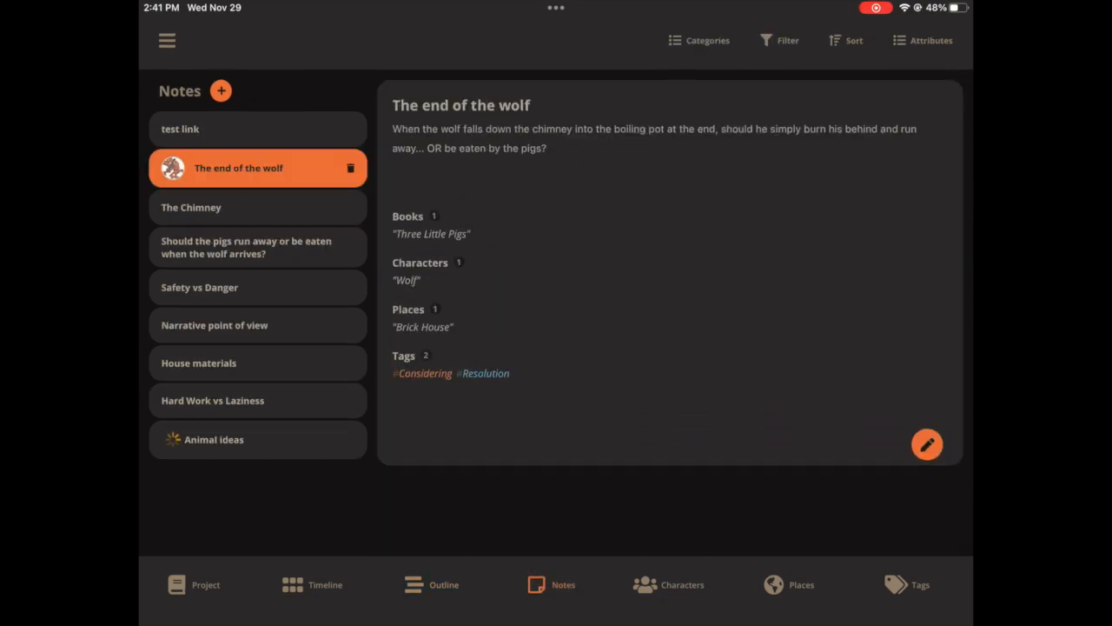
left_click(647, 585)
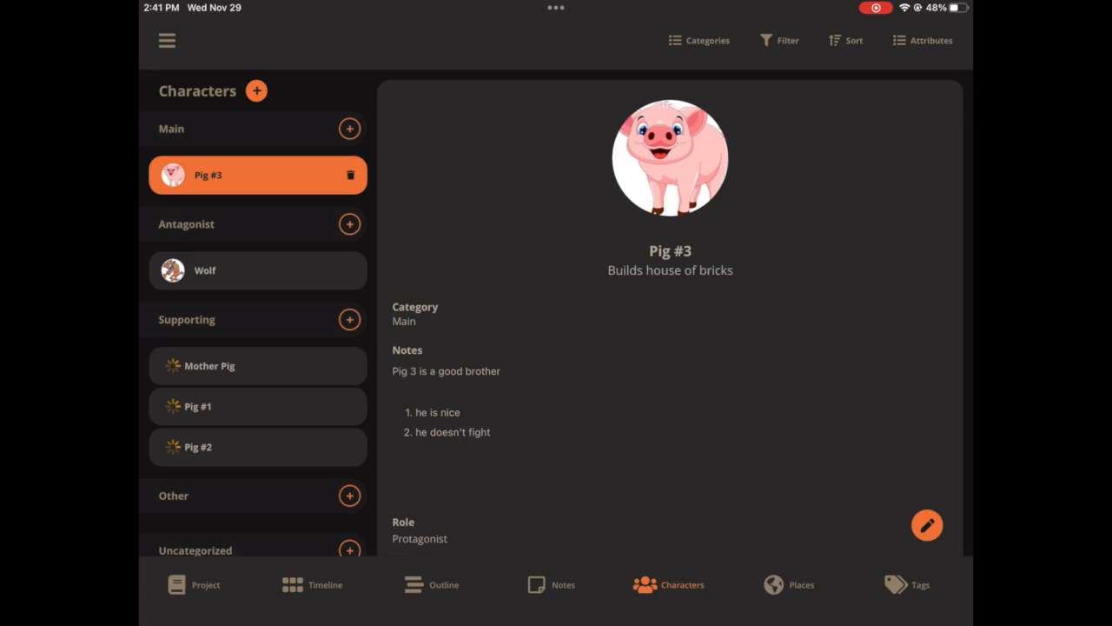
left_click(775, 584)
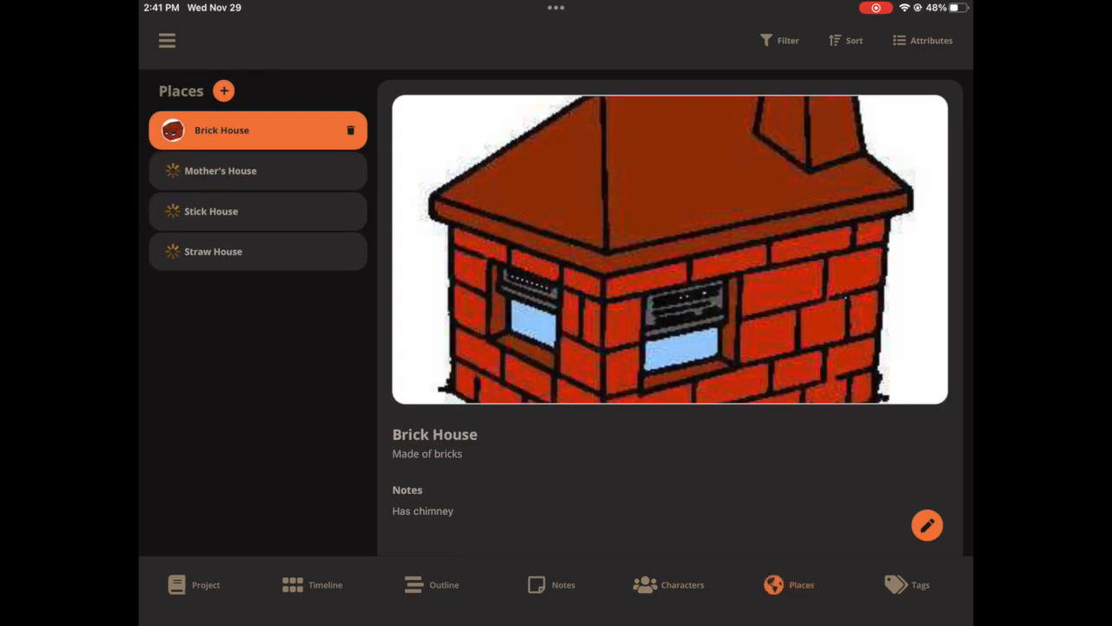
left_click(920, 584)
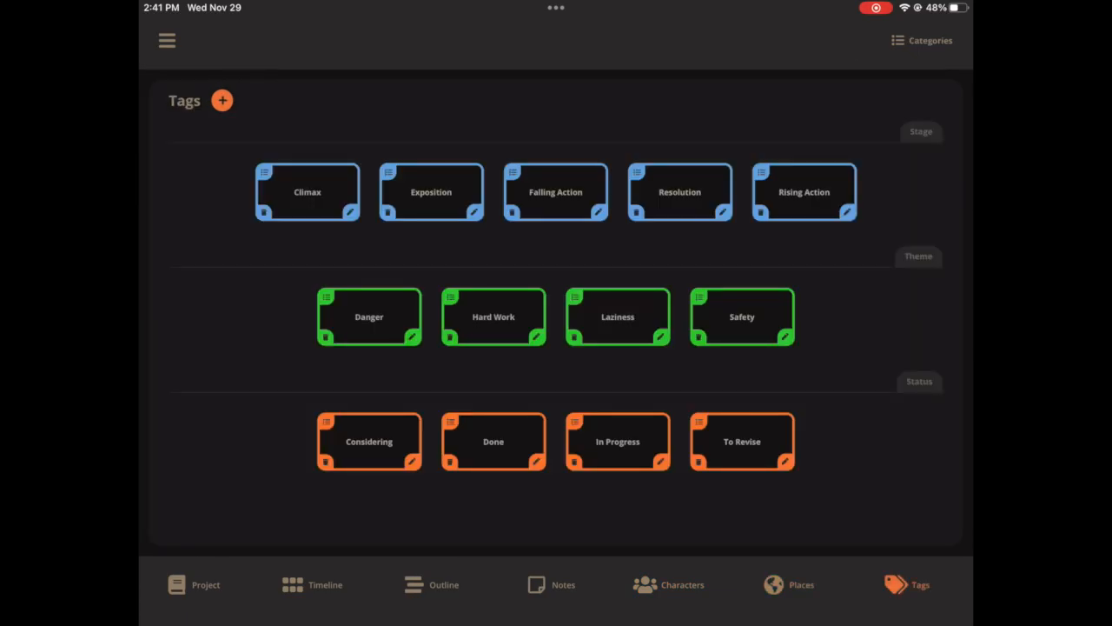
left_click(292, 584)
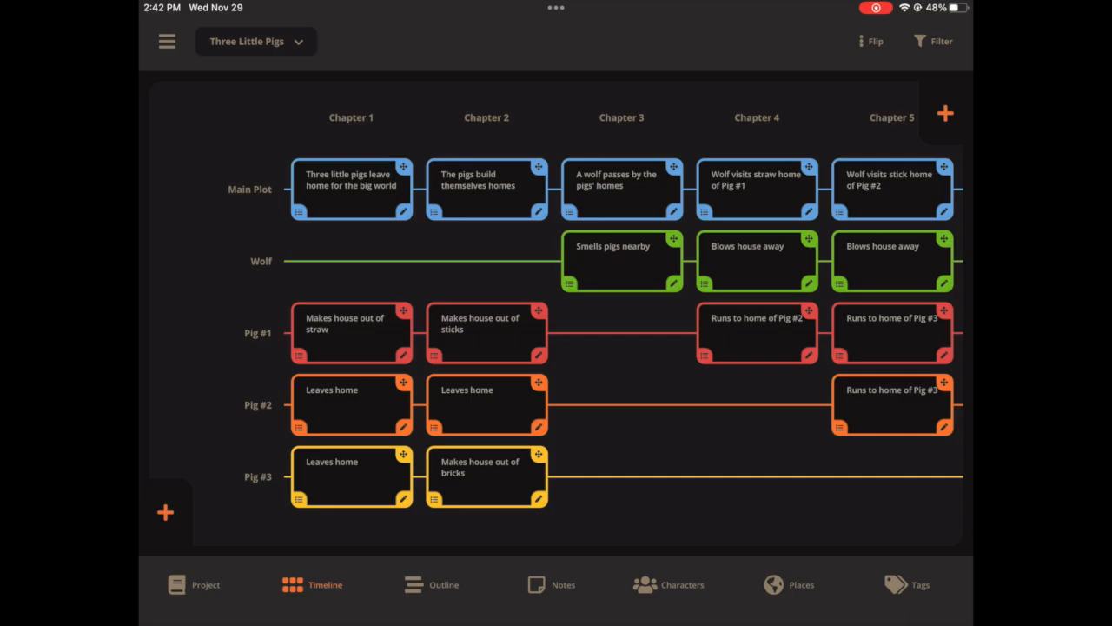
Scroll the timeline right through the later chapters of Three Little Pigs
scroll("right", 3)
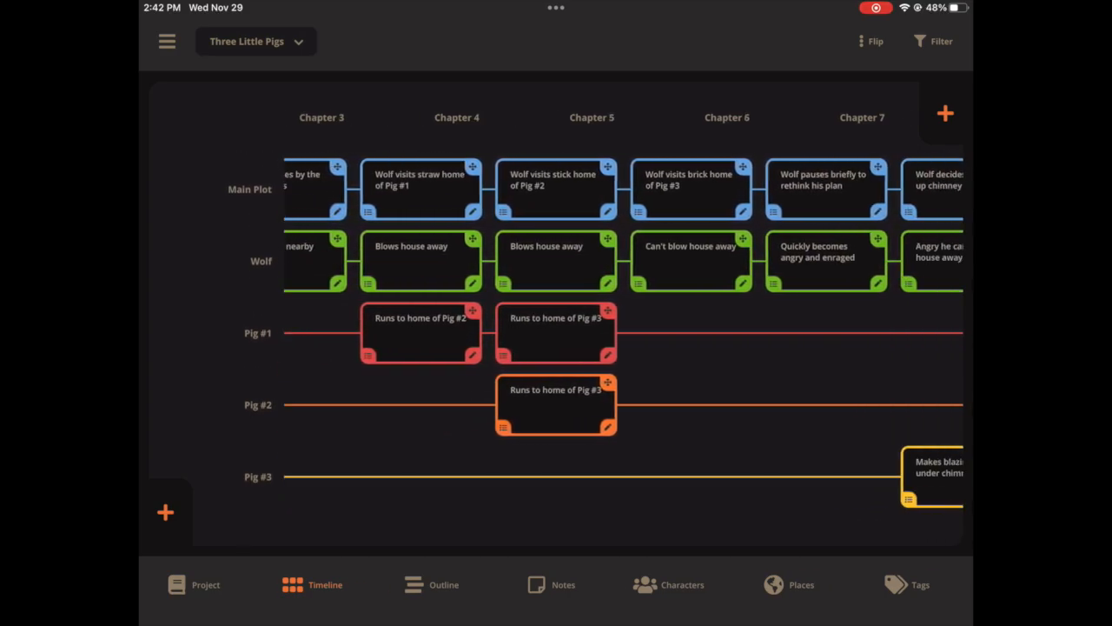
scroll("right", 3)
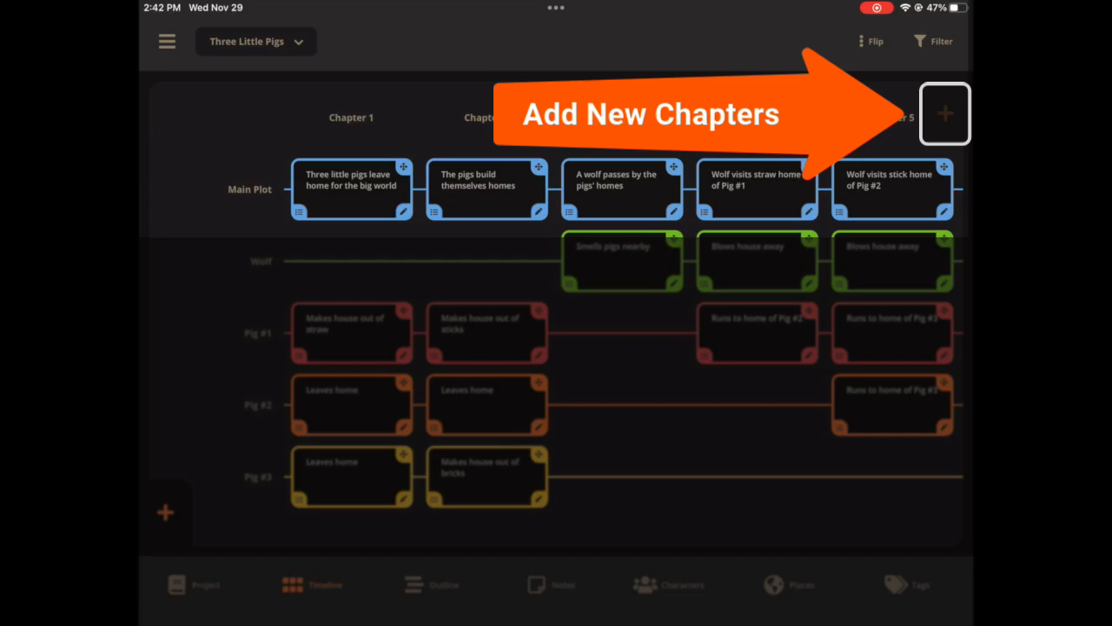
scroll("right", 3)
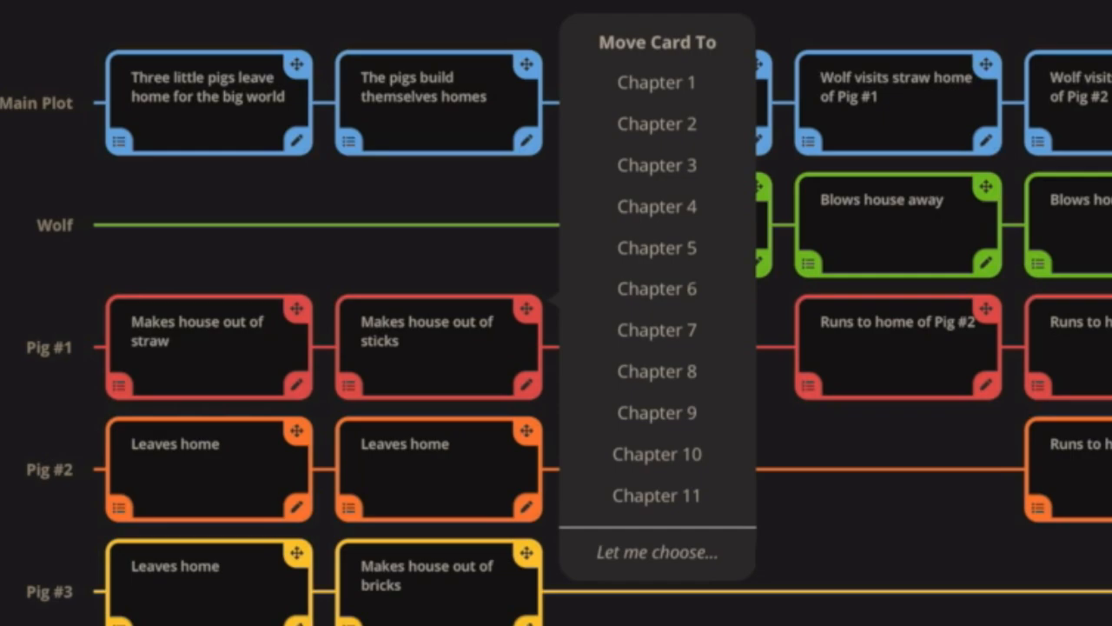
Move the 'Makes house out of sticks' card to Chapter 3 and reopen its chapter choices
left_click(657, 164)
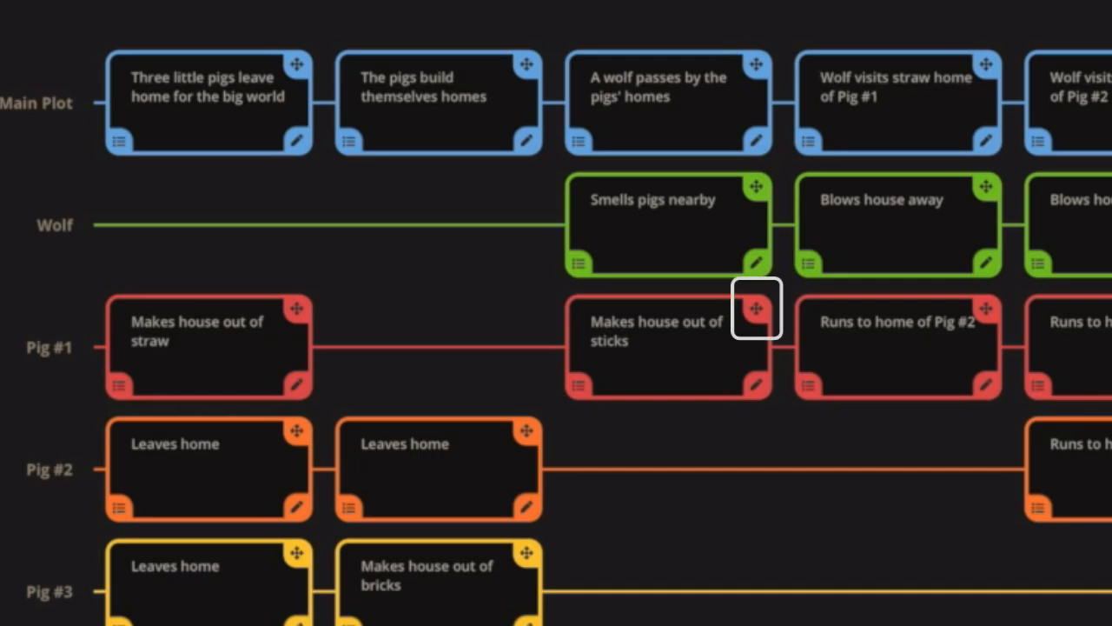
left_click(756, 309)
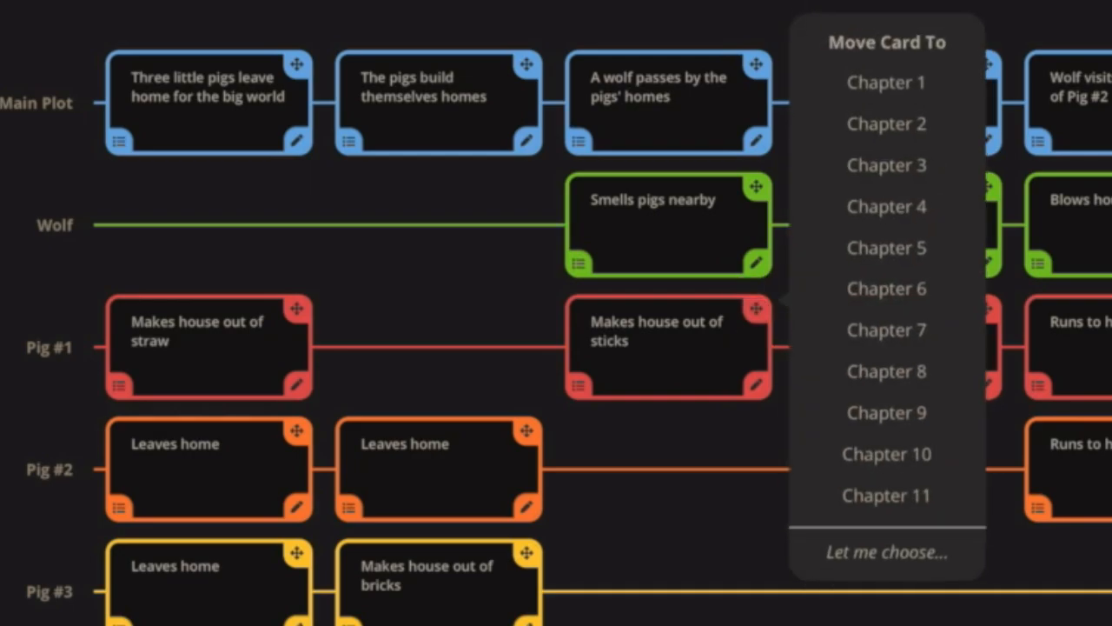
mouse_move(887, 552)
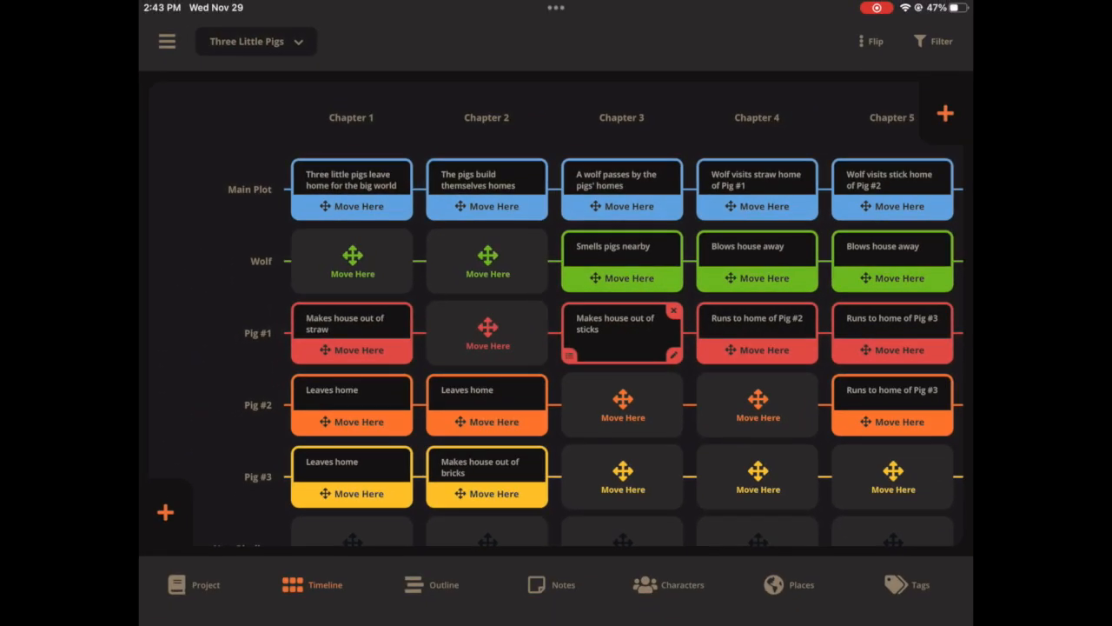
Scroll down the timeline while returning the sticks card to Pig #1's Chapter 2 slot
scroll("down", 3)
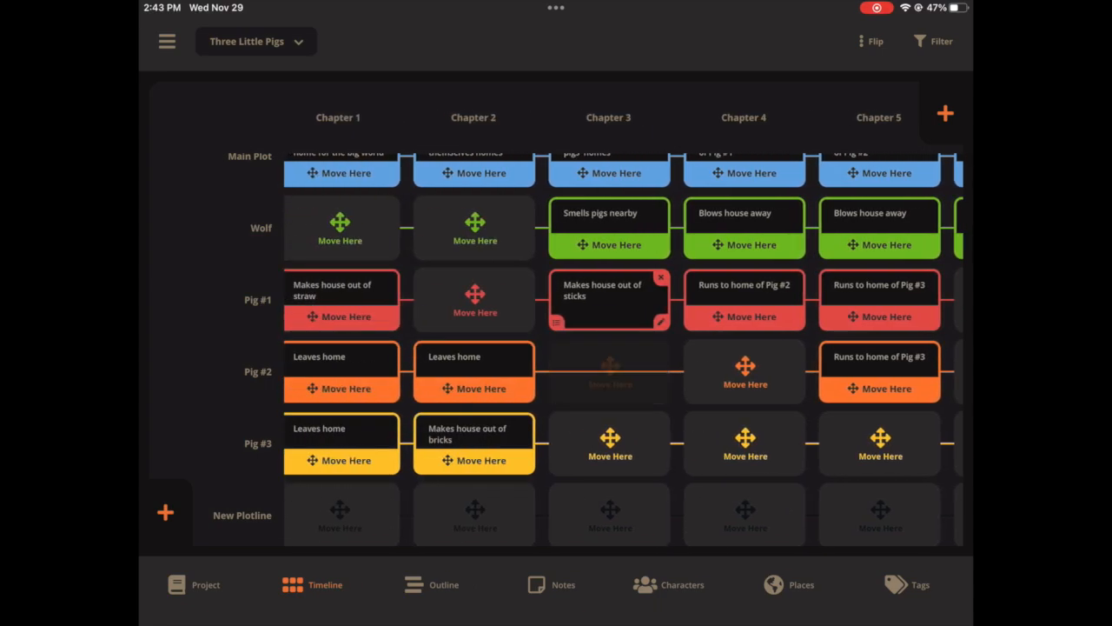
scroll("down", 3)
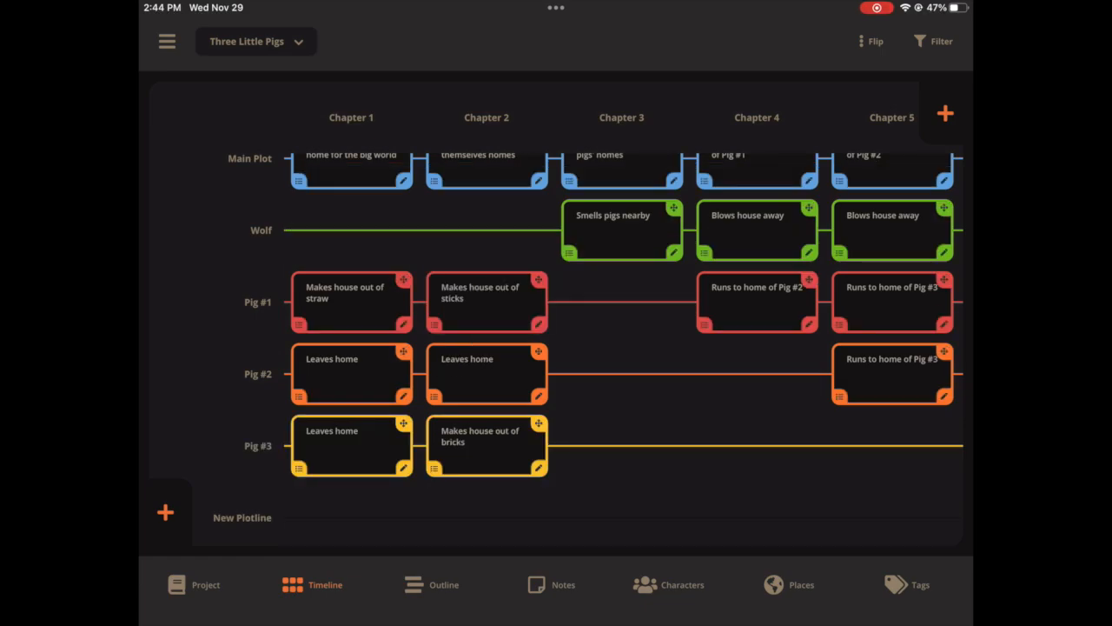
scroll("down", 3)
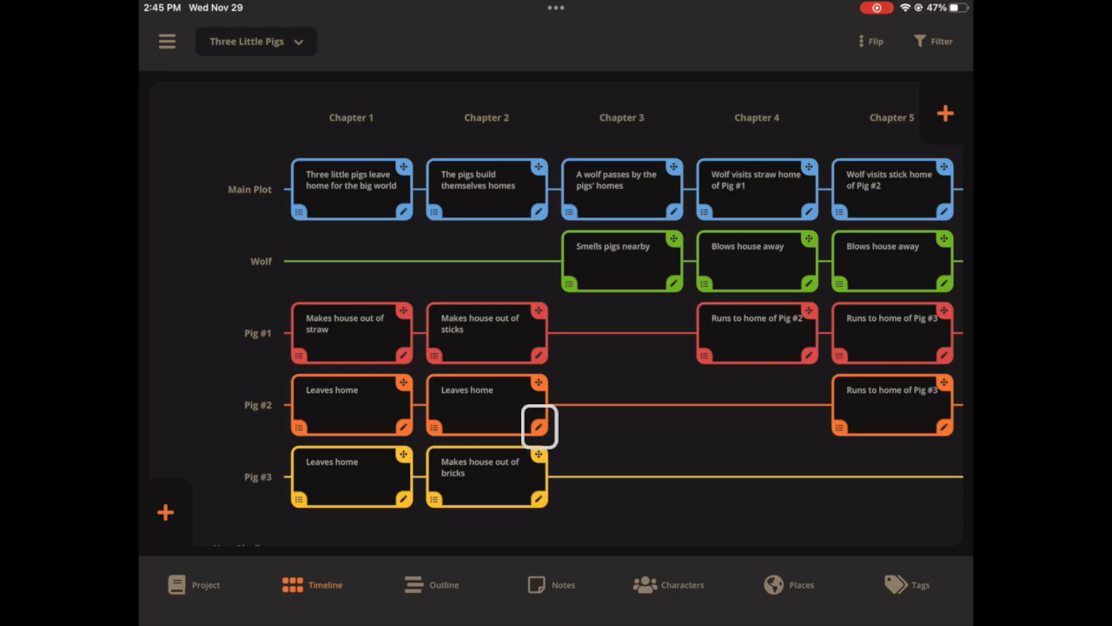
Write 'things' unbolded as a numbered list item, then add 'more things' in the scene description
left_click(537, 426)
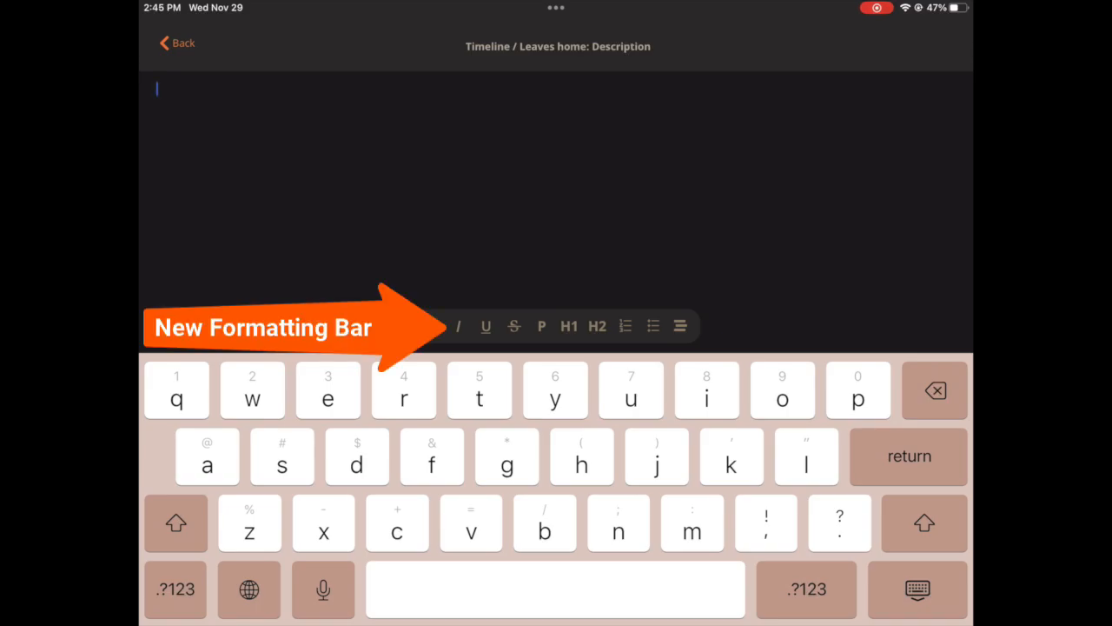
type("things")
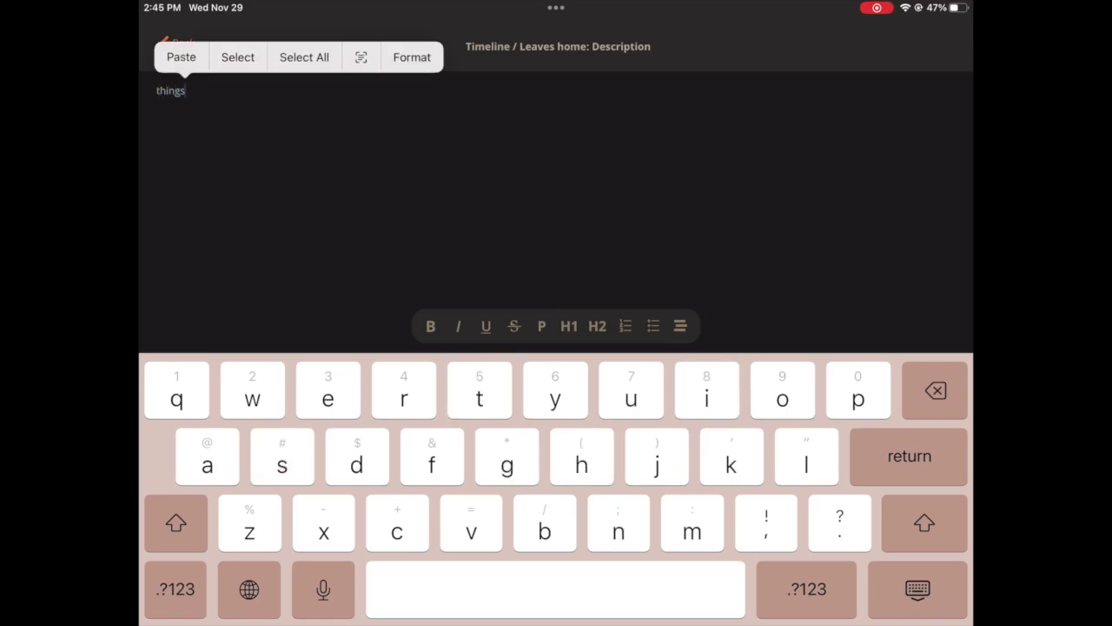
double_click(171, 91)
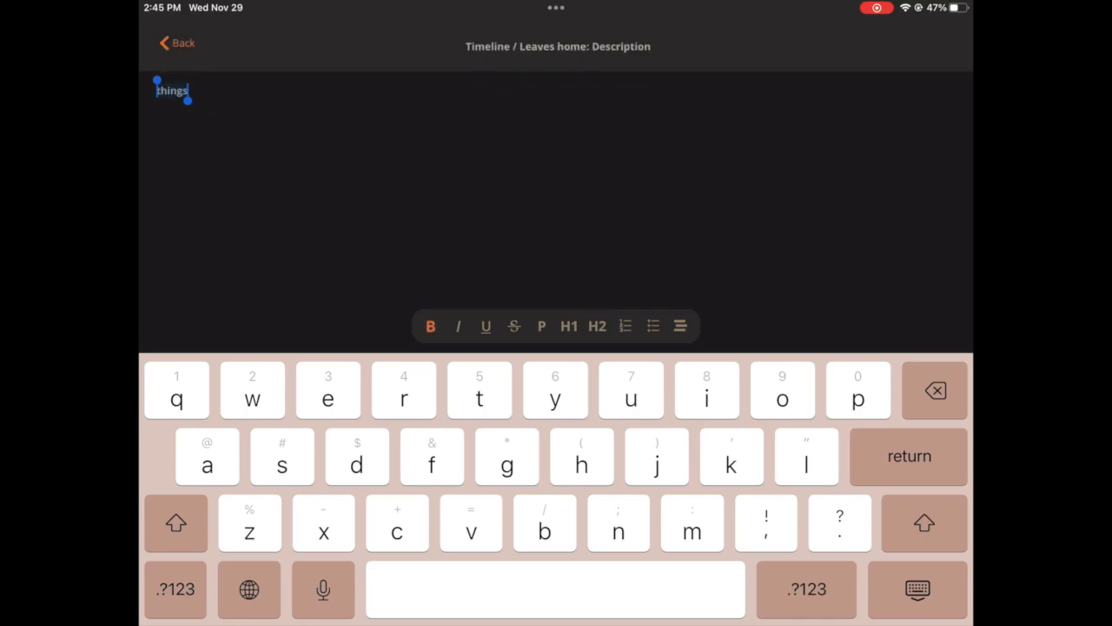
left_click(485, 327)
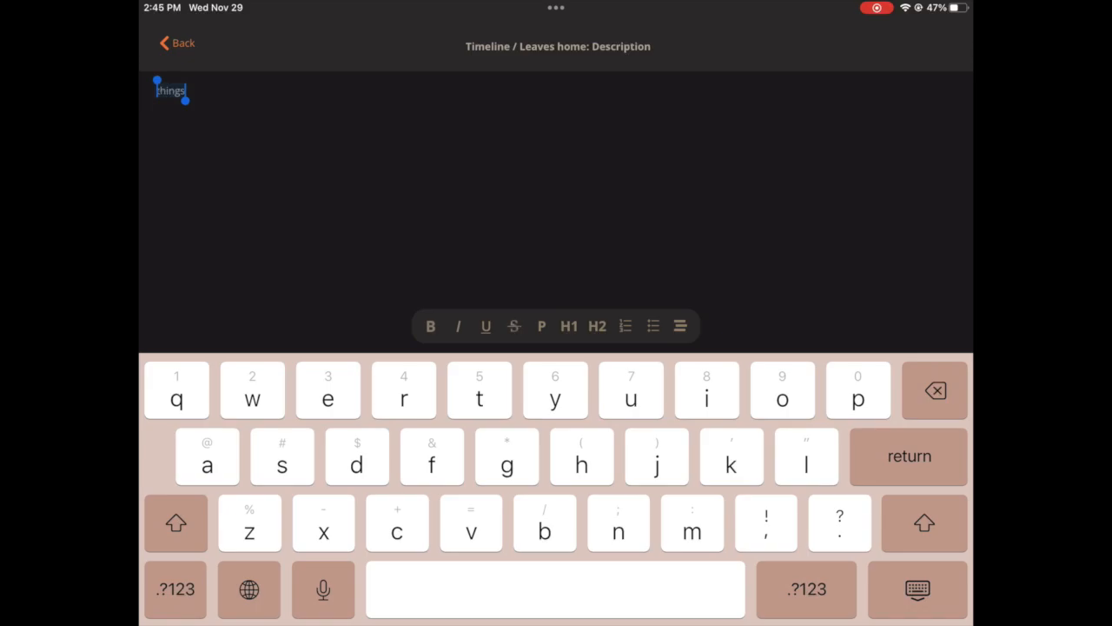
left_click(626, 326)
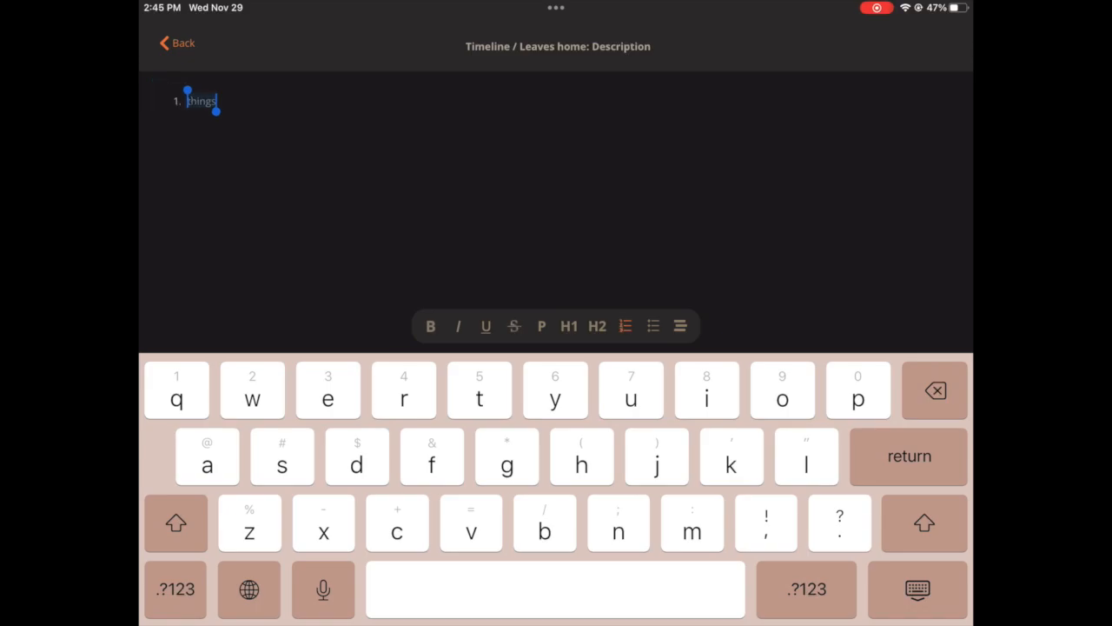
type("more things")
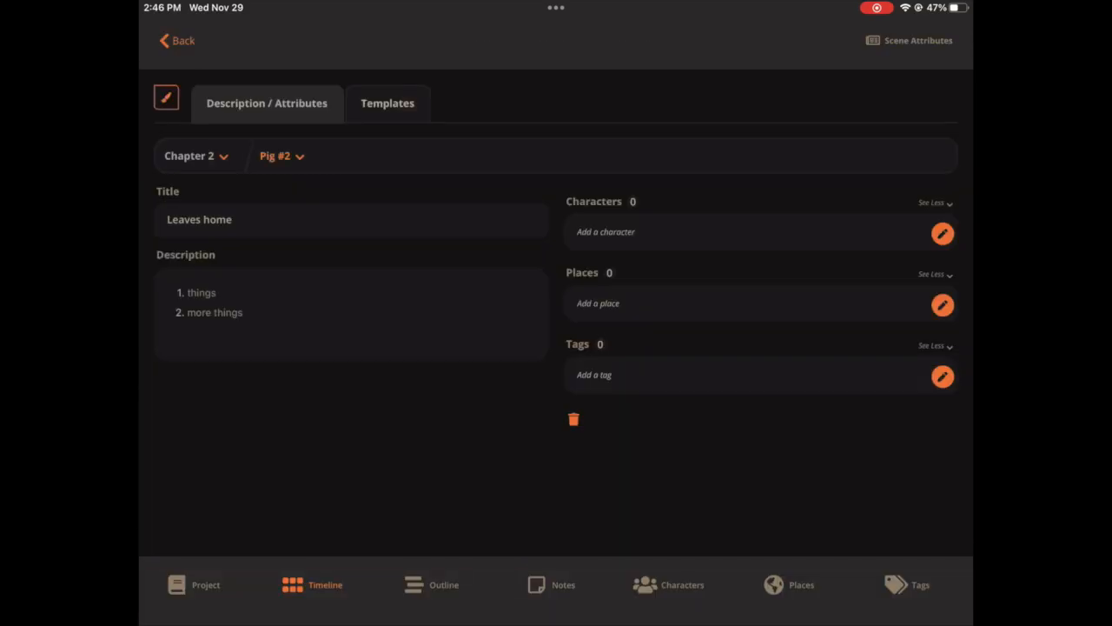
Bold 'brother' in Pig #3's character notes, save, and return to the timeline
left_click(647, 584)
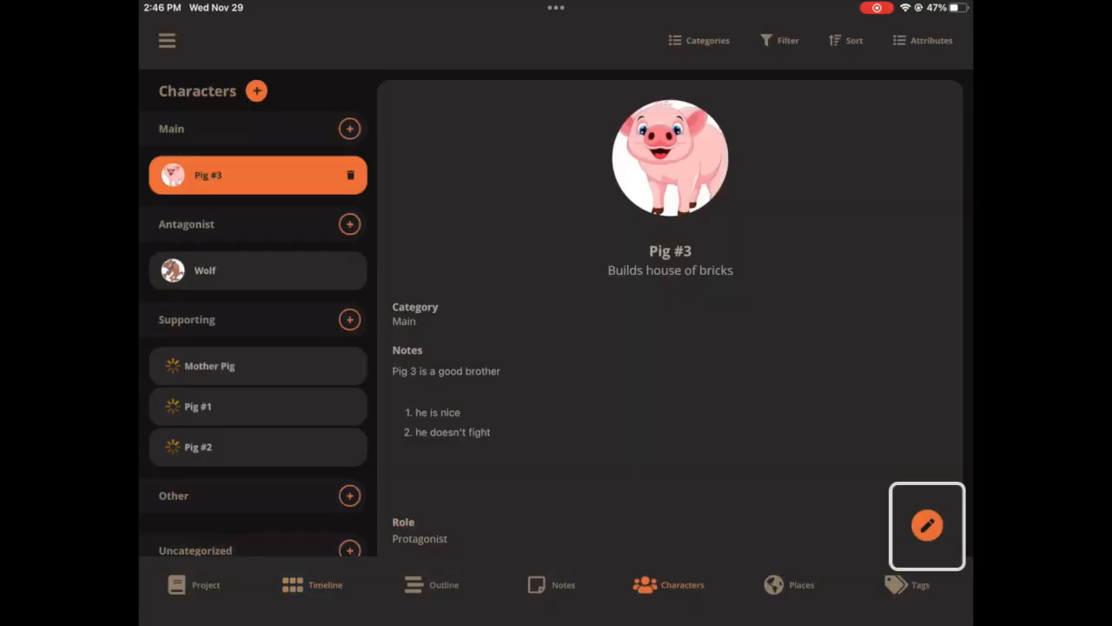
left_click(928, 527)
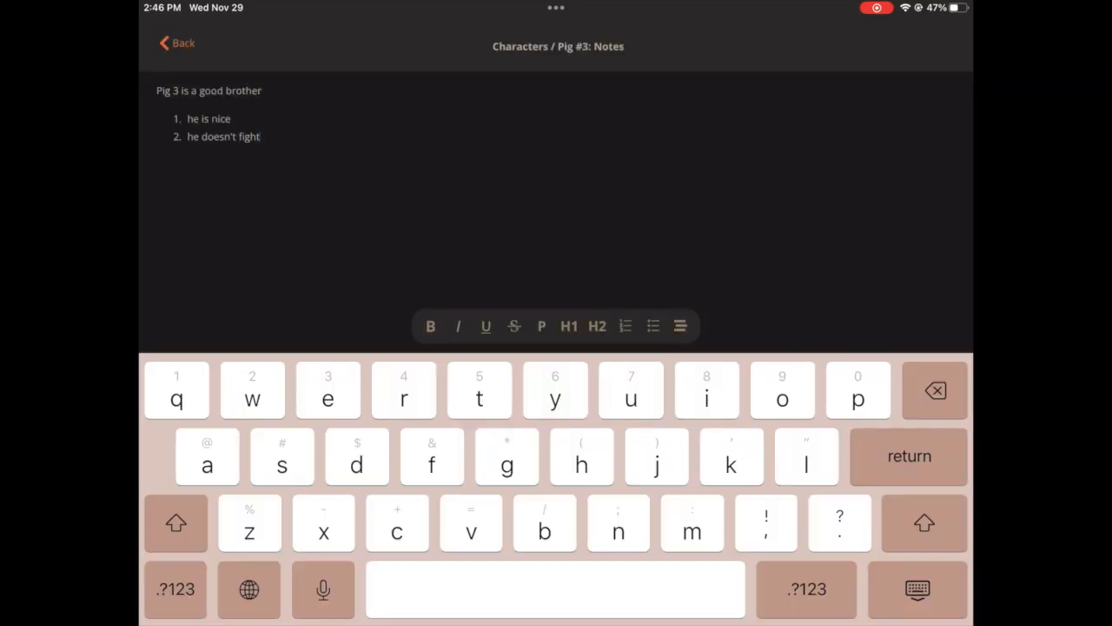
left_click(542, 326)
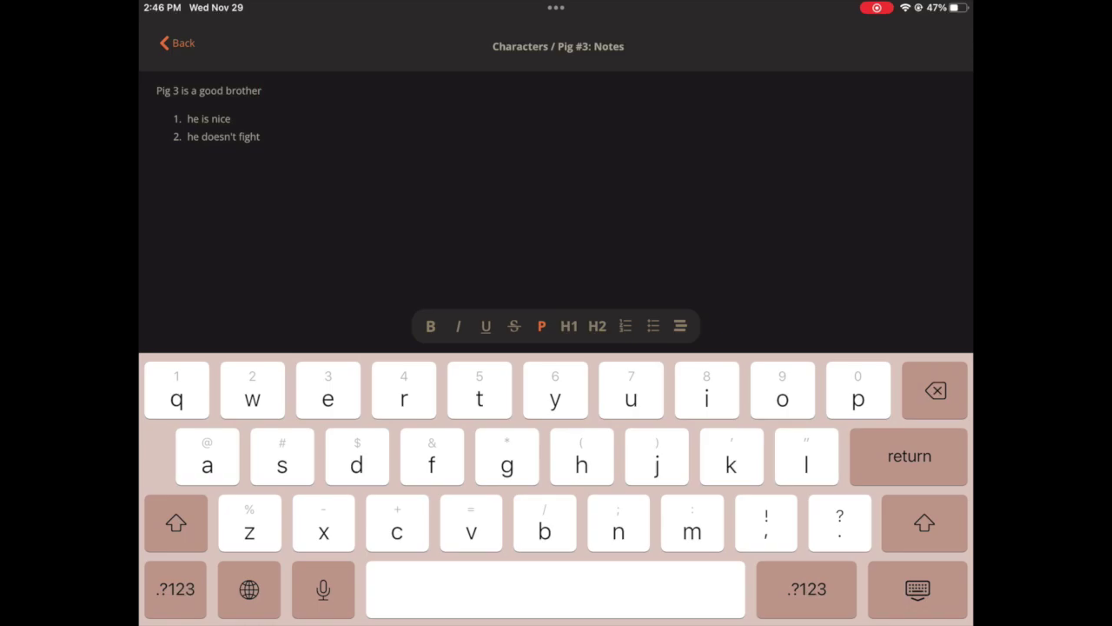
double_click(244, 90)
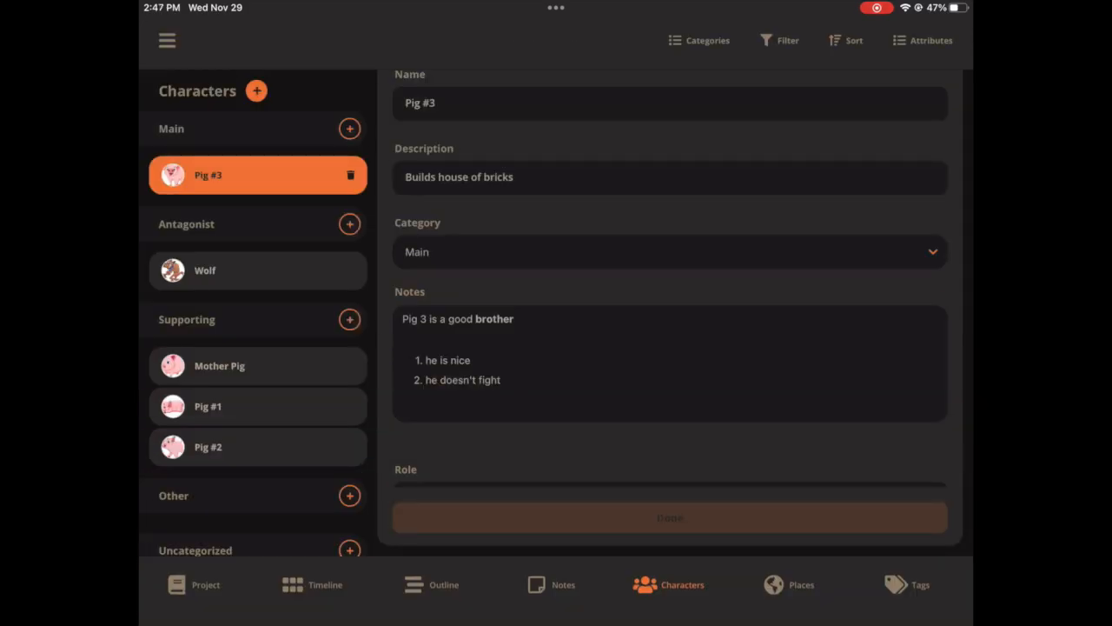
left_click(671, 518)
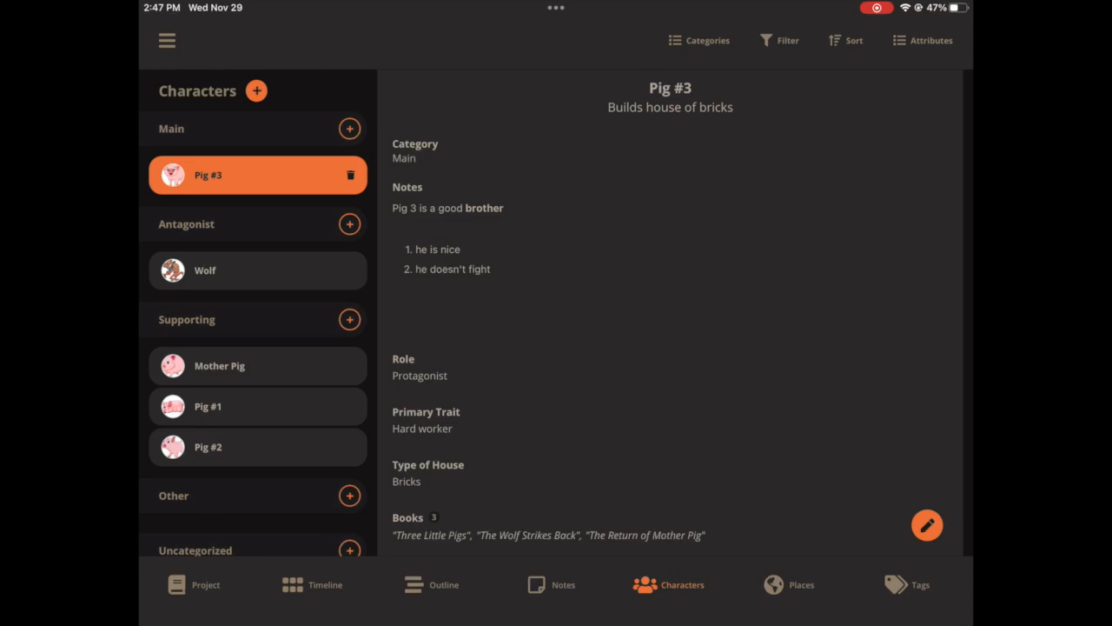
left_click(292, 584)
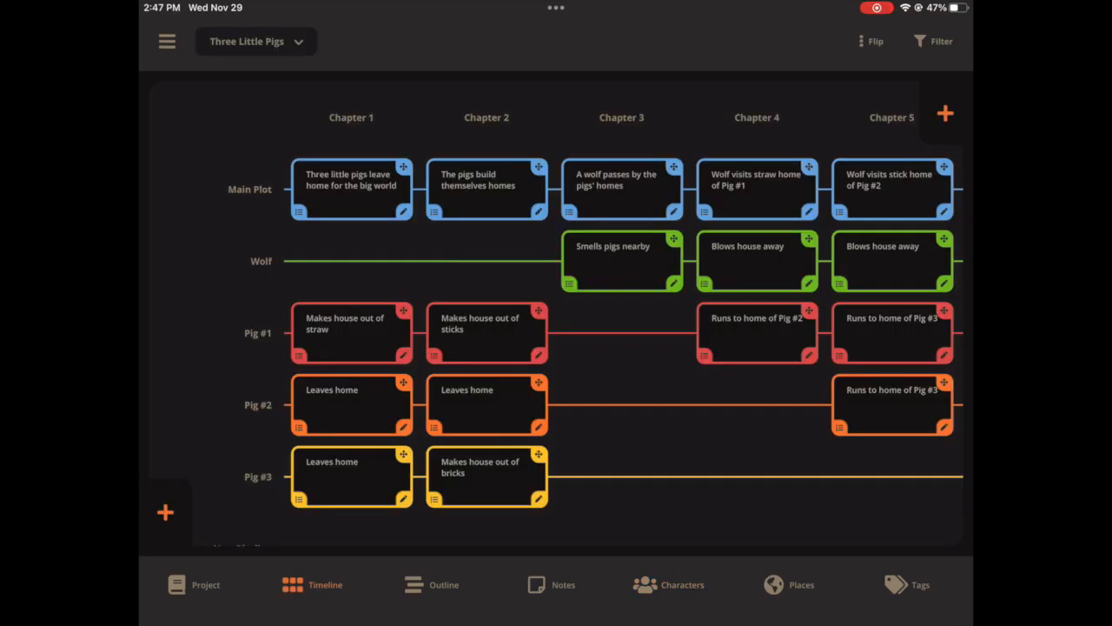